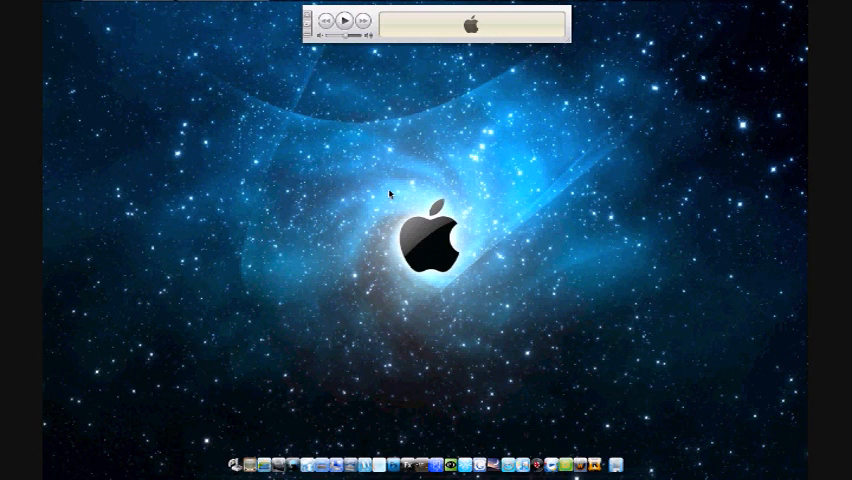
{"action": "mouse_move", "coordinate": [467, 194]}
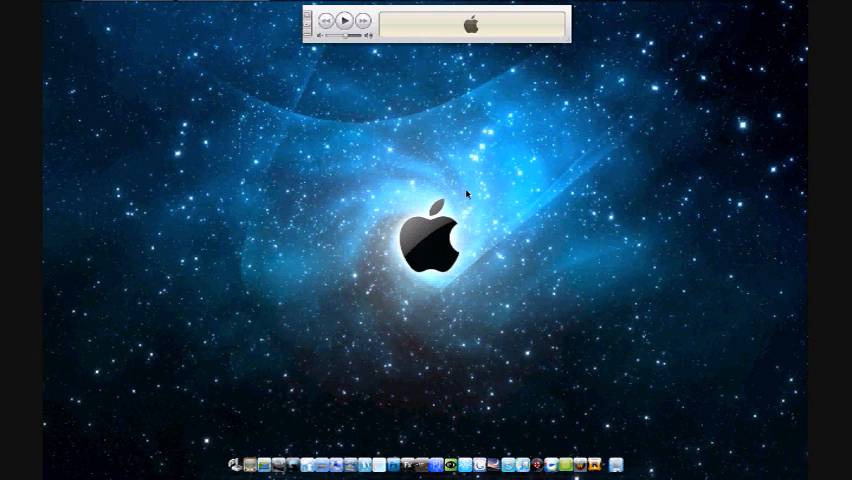
{"action": "mouse_move", "coordinate": [467, 235]}
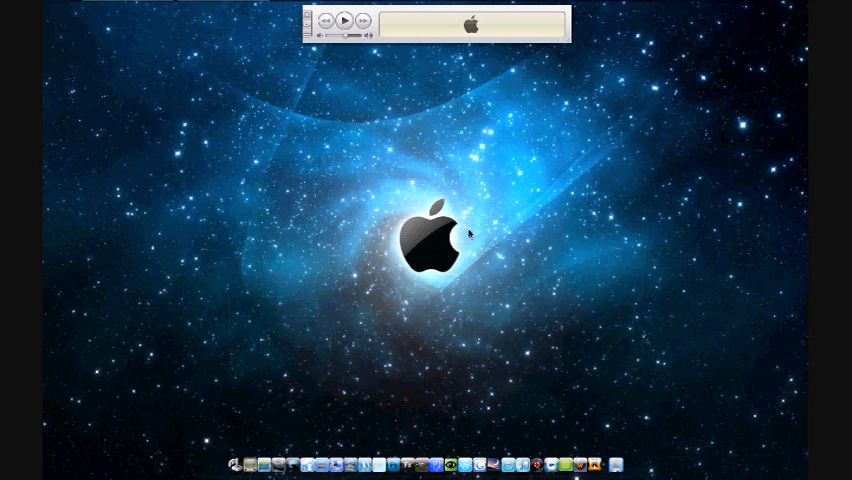
{"action": "mouse_move", "coordinate": [409, 302]}
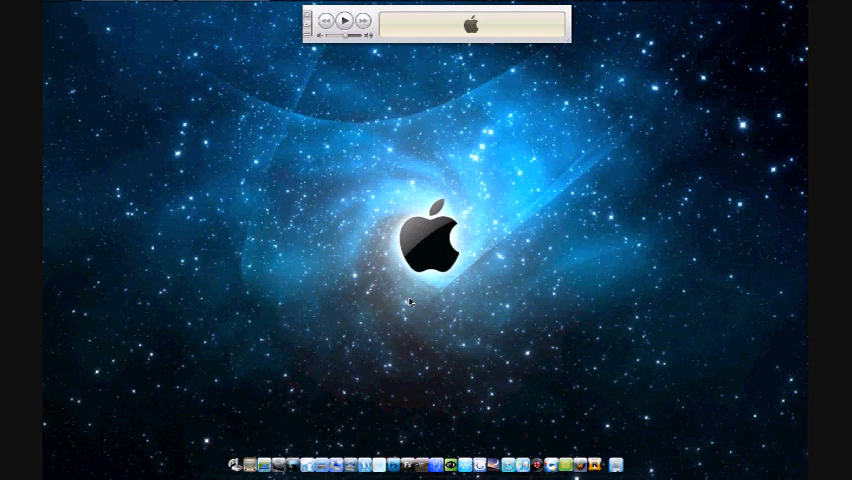
{"action": "mouse_move", "coordinate": [390, 227]}
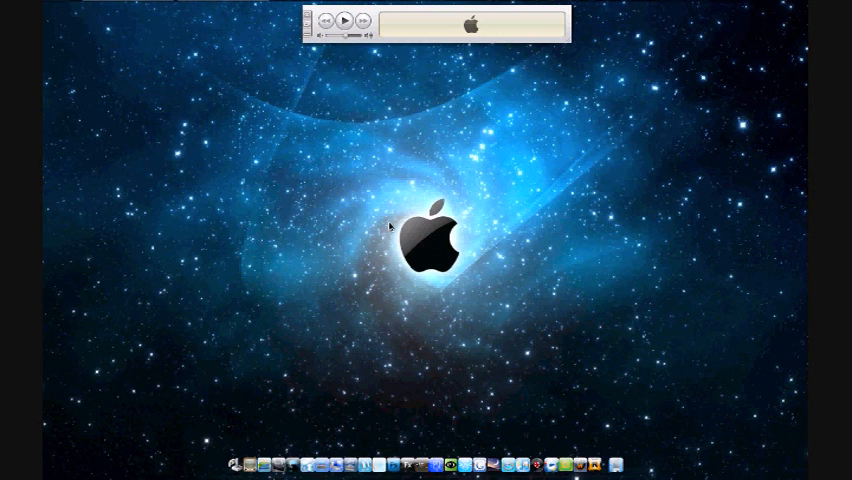
{"action": "mouse_move", "coordinate": [330, 188]}
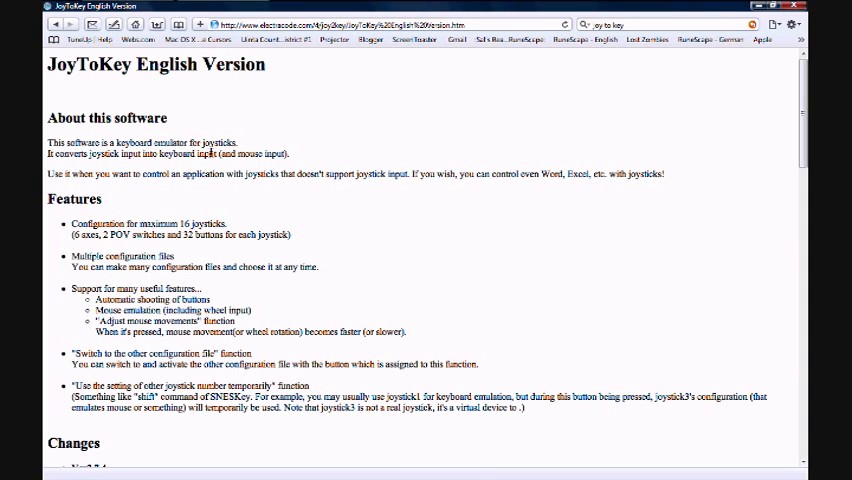
Peek inside the jtk374en zip archive in Downloads, then go back and open its context menu
{"action": "scroll", "scroll_direction": "down", "scroll_amount": 3}
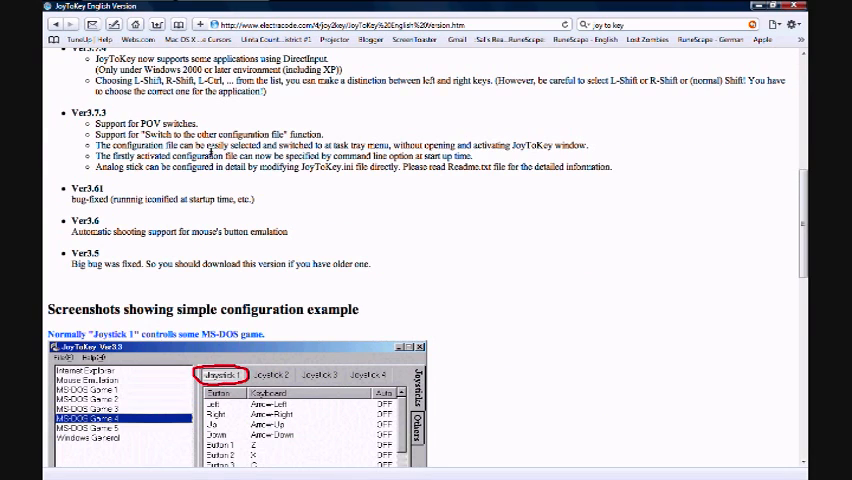
{"action": "scroll", "scroll_direction": "down", "scroll_amount": 3}
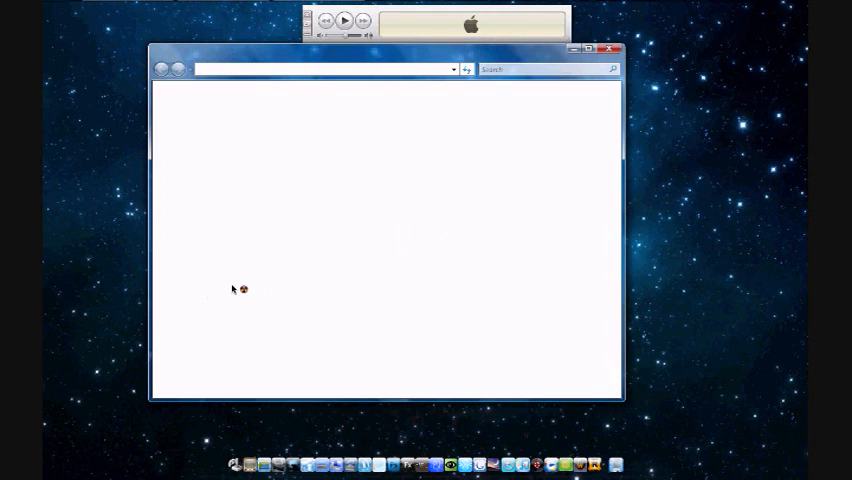
{"action": "mouse_move", "coordinate": [247, 257]}
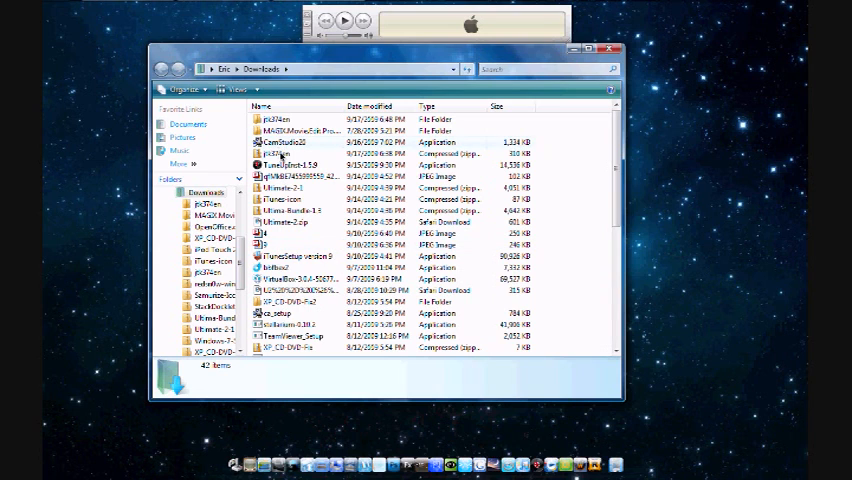
{"action": "left_click", "coordinate": [290, 153]}
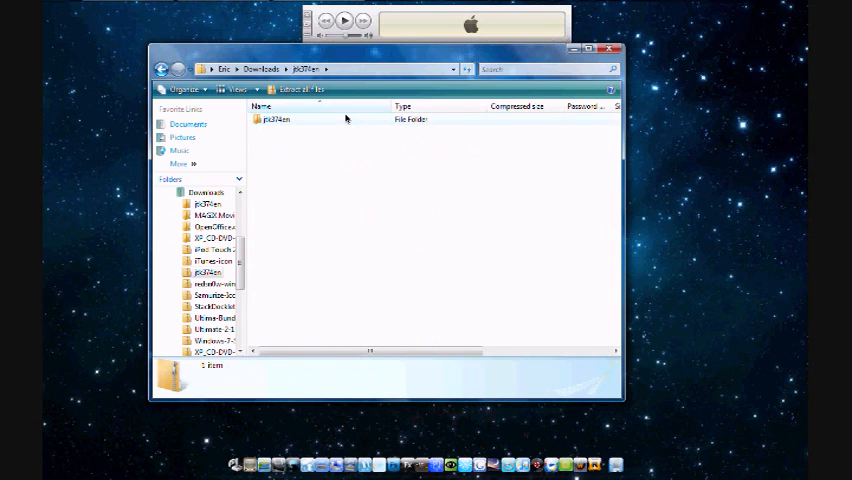
{"action": "left_click", "coordinate": [276, 119]}
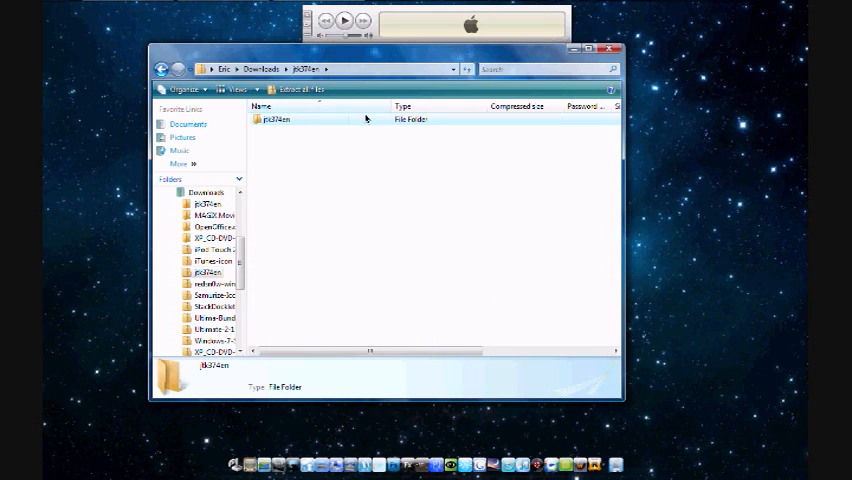
{"action": "left_click", "coordinate": [275, 119]}
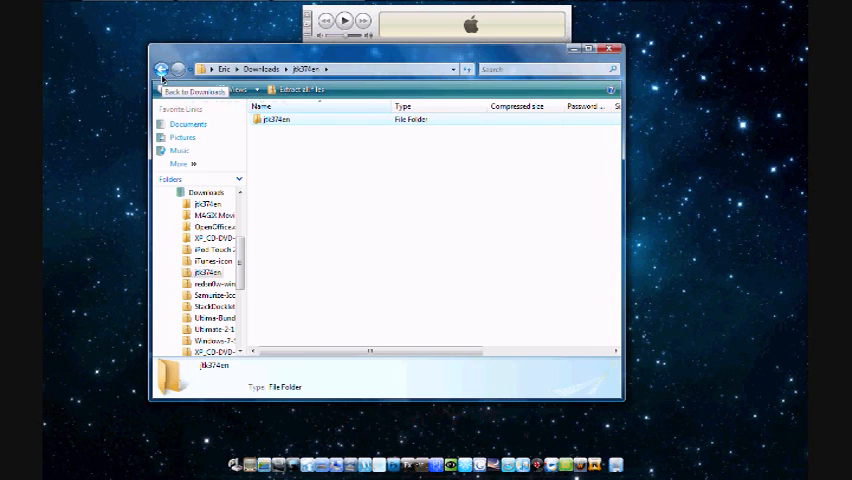
{"action": "left_click", "coordinate": [163, 69]}
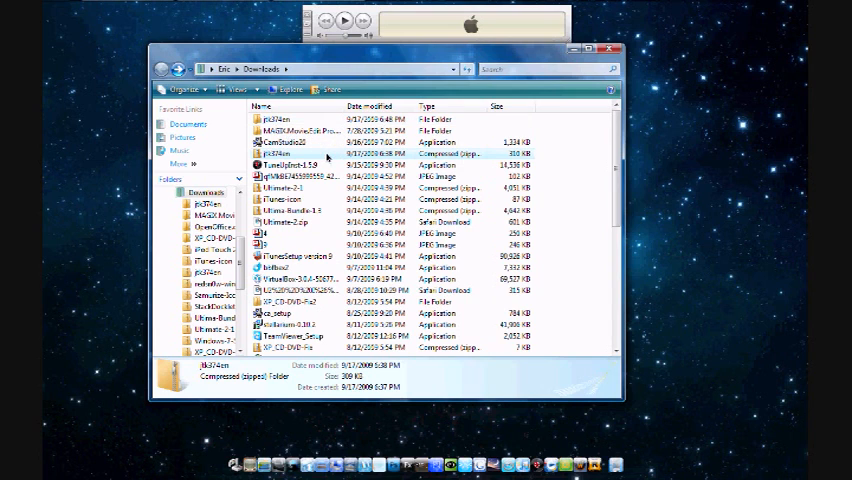
{"action": "right_click", "coordinate": [290, 153]}
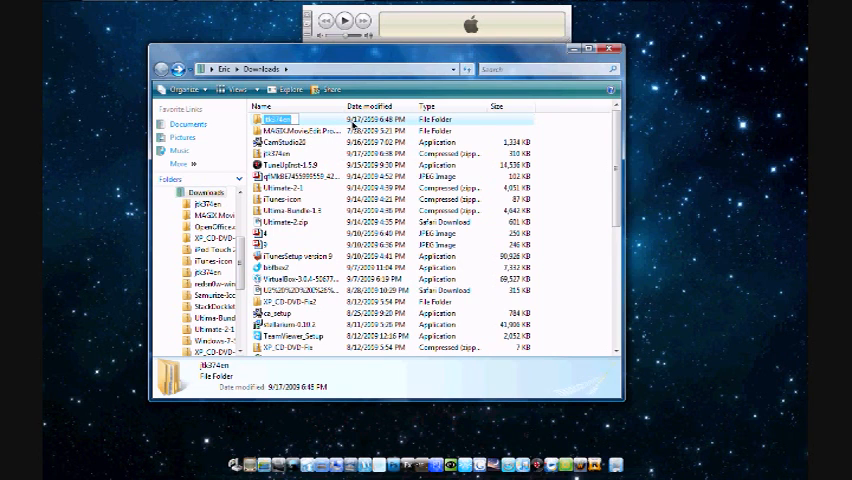
Open the extracted jtk374en folder and its inner jtk374en folder, then bring up JoyToKey
{"action": "double_click", "coordinate": [274, 120]}
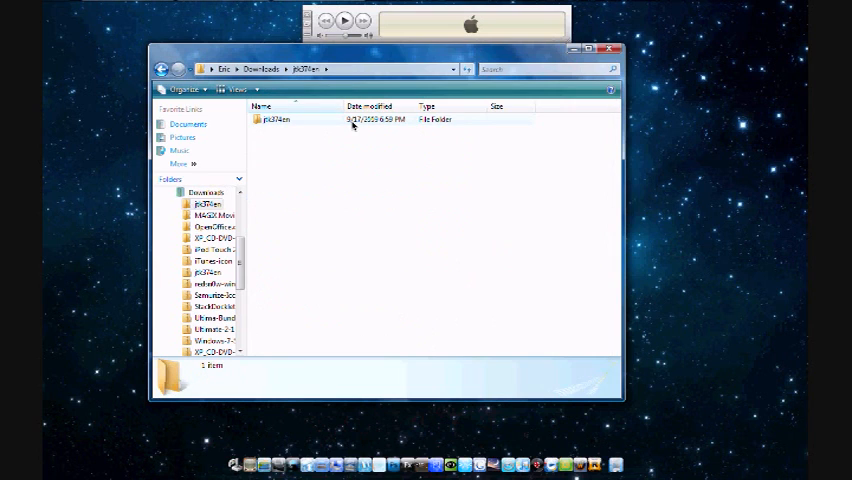
{"action": "left_click", "coordinate": [275, 119]}
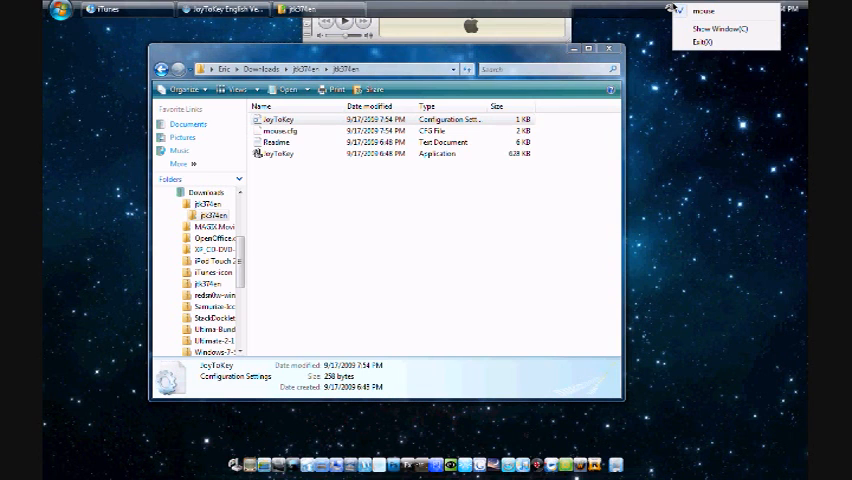
{"action": "double_click", "coordinate": [275, 154]}
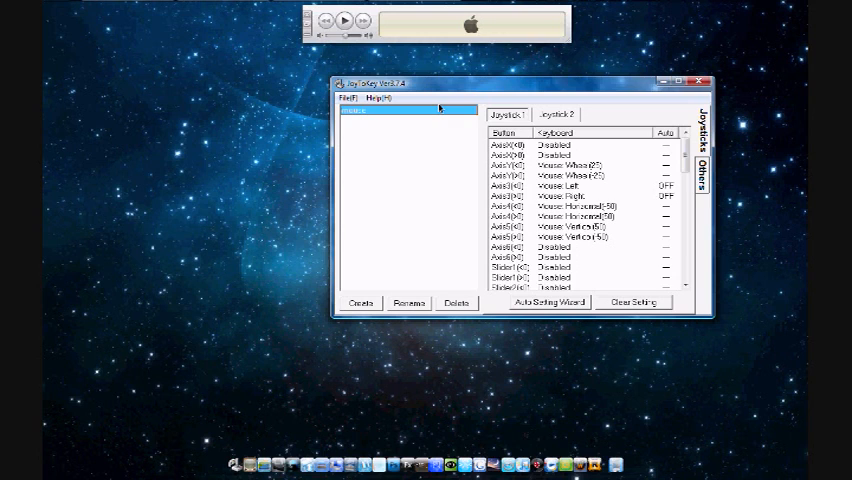
{"action": "mouse_move", "coordinate": [465, 110]}
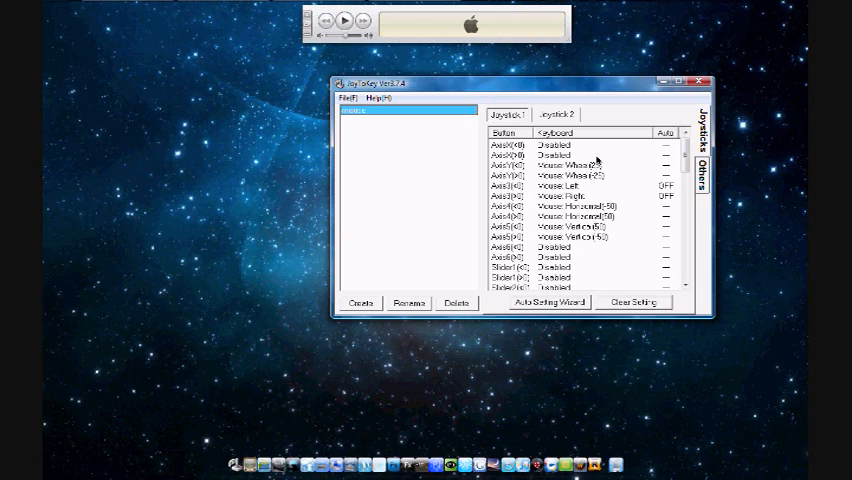
{"action": "mouse_move", "coordinate": [403, 97]}
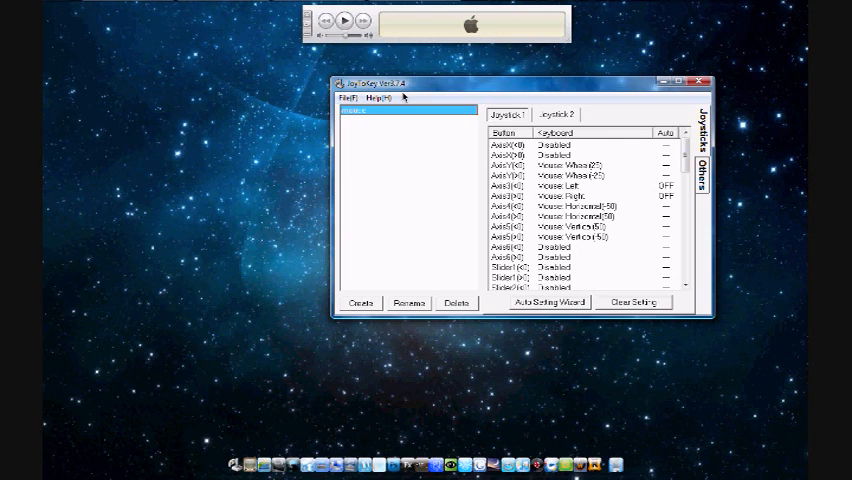
{"action": "mouse_move", "coordinate": [403, 115]}
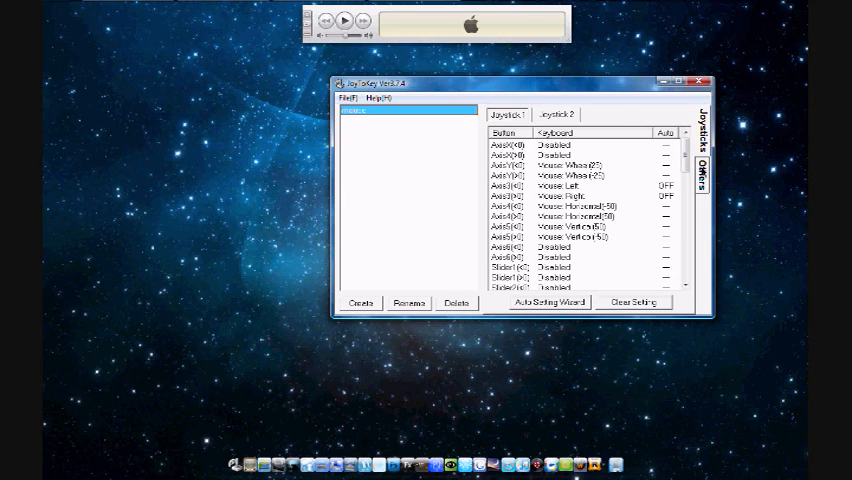
Switch to JoyToKey's Others settings to check the detected joystick and emulation method
{"action": "left_click", "coordinate": [704, 165]}
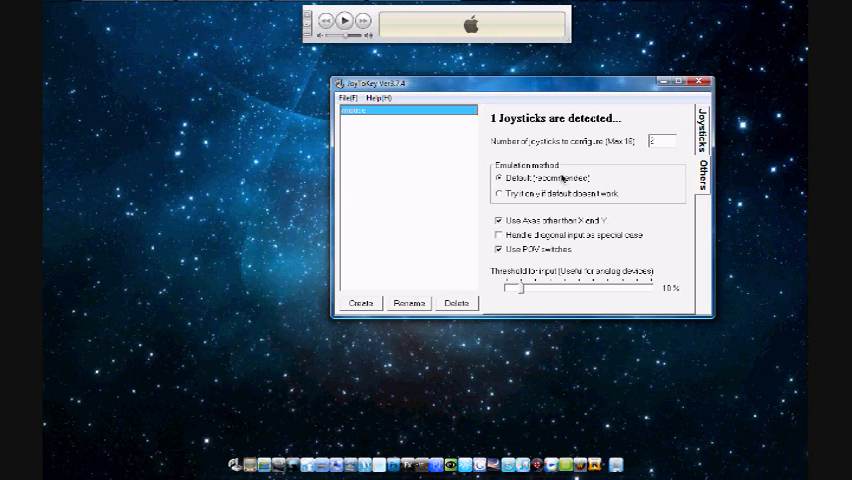
{"action": "mouse_move", "coordinate": [557, 205]}
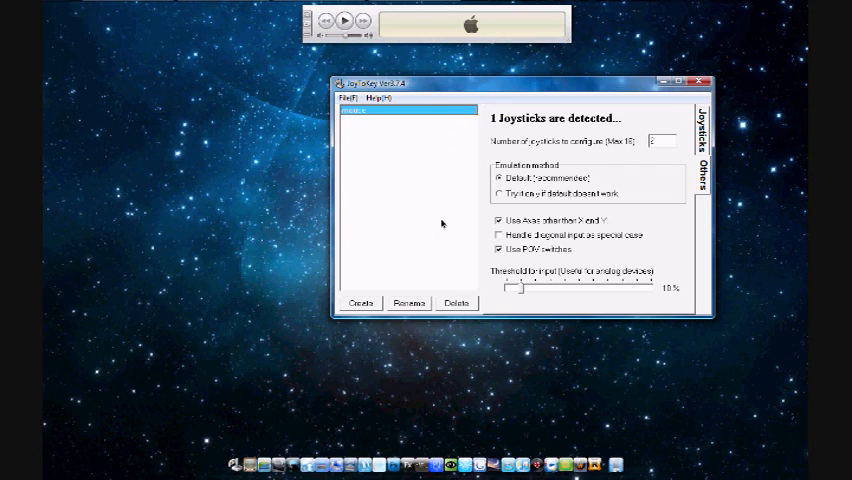
{"action": "mouse_move", "coordinate": [542, 304]}
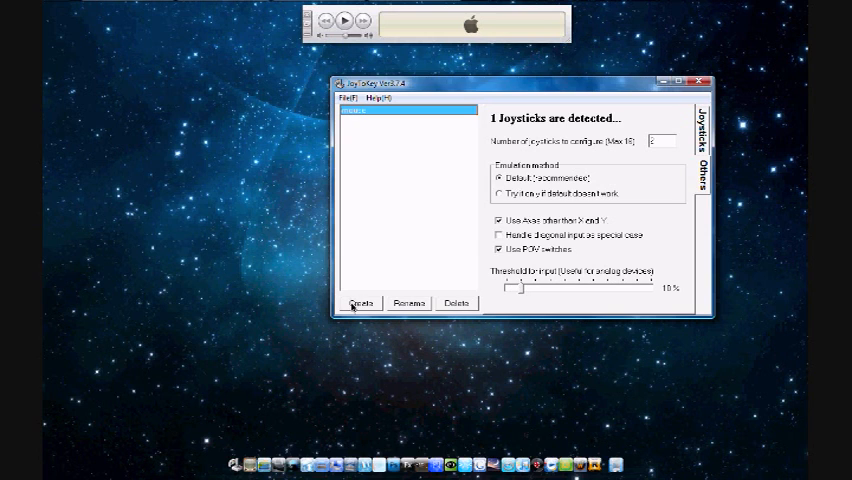
{"action": "left_click", "coordinate": [360, 303]}
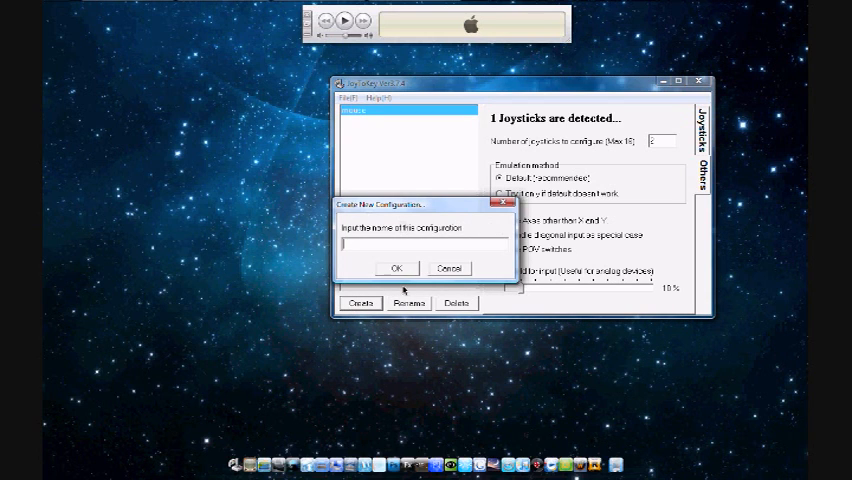
{"action": "mouse_move", "coordinate": [452, 265]}
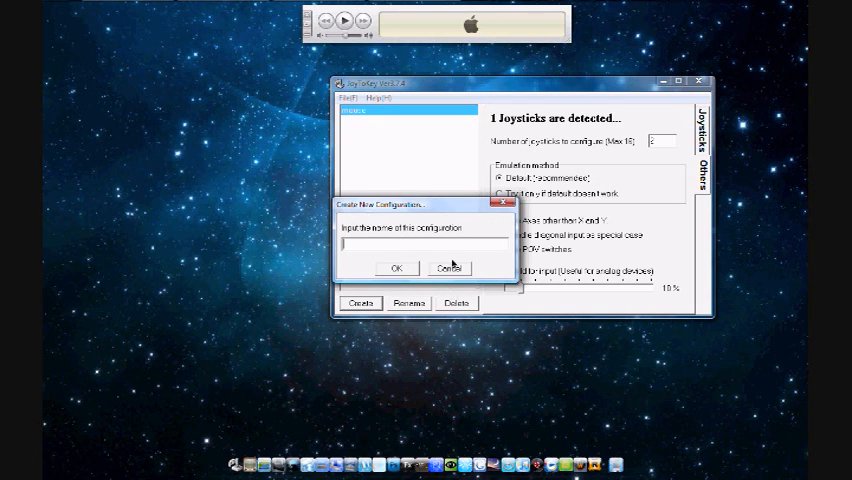
{"action": "left_click", "coordinate": [449, 268]}
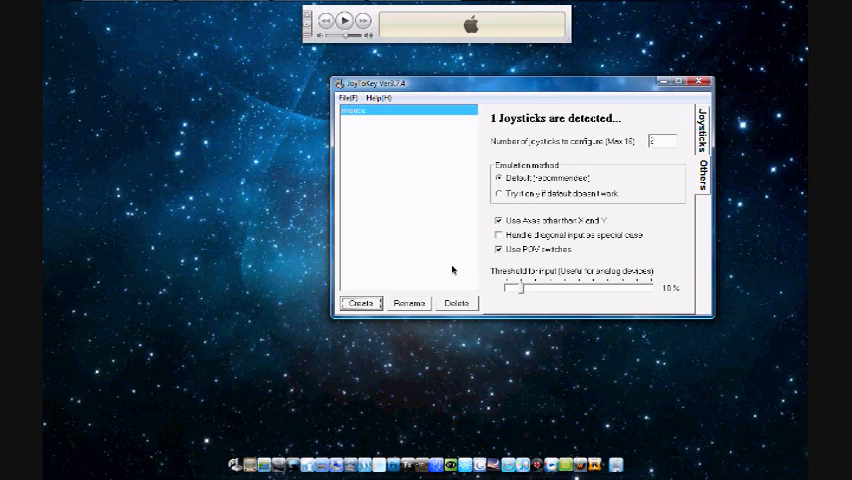
{"action": "mouse_move", "coordinate": [598, 154]}
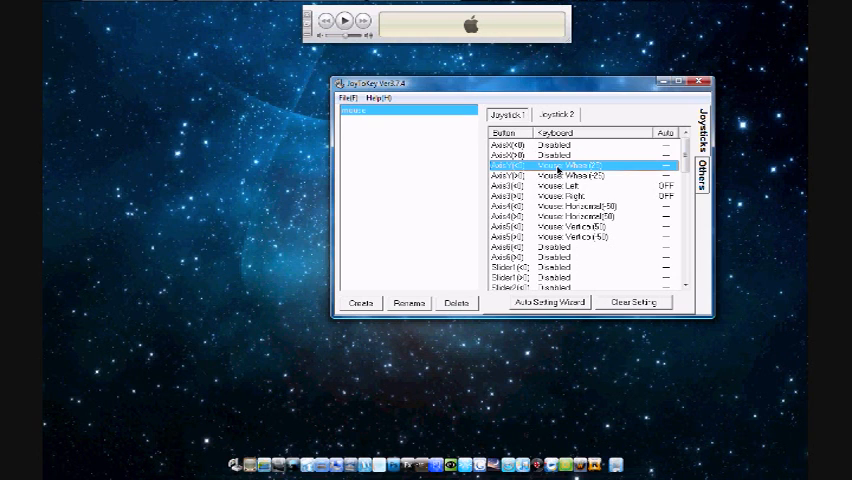
Choose Configure this button for the AxisY(<0) mouse-wheel 25 mapping
{"action": "right_click", "coordinate": [575, 165]}
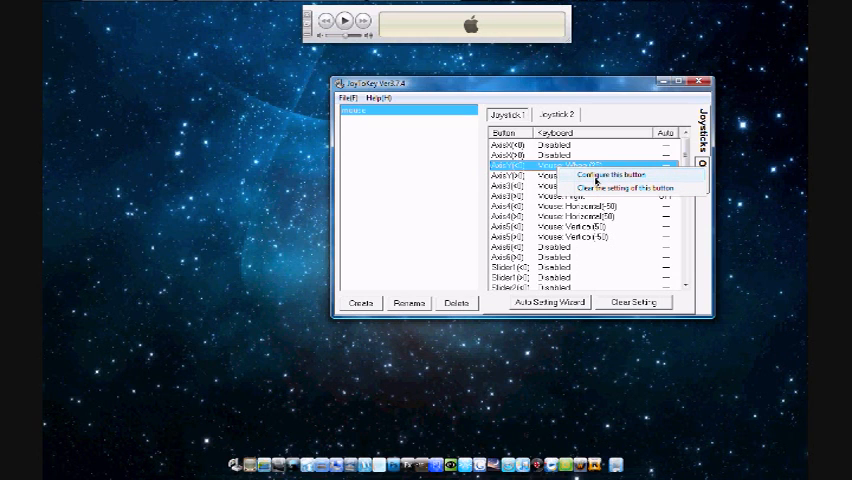
{"action": "mouse_move", "coordinate": [597, 183]}
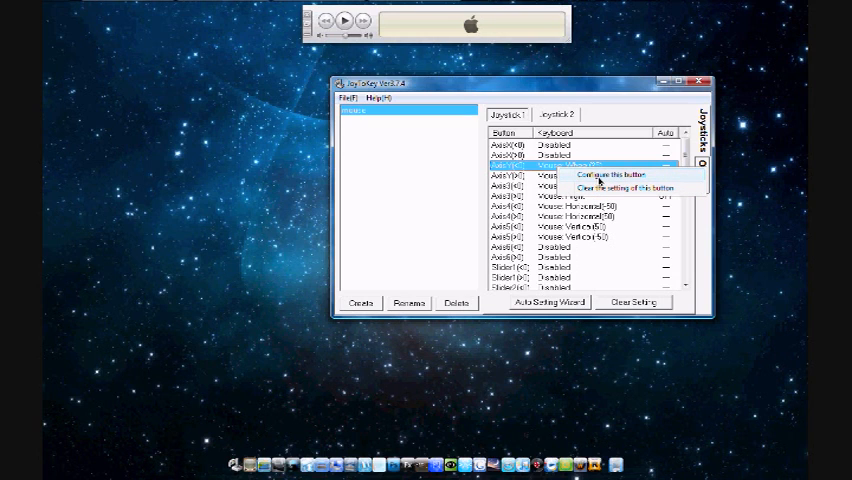
{"action": "left_click", "coordinate": [604, 174]}
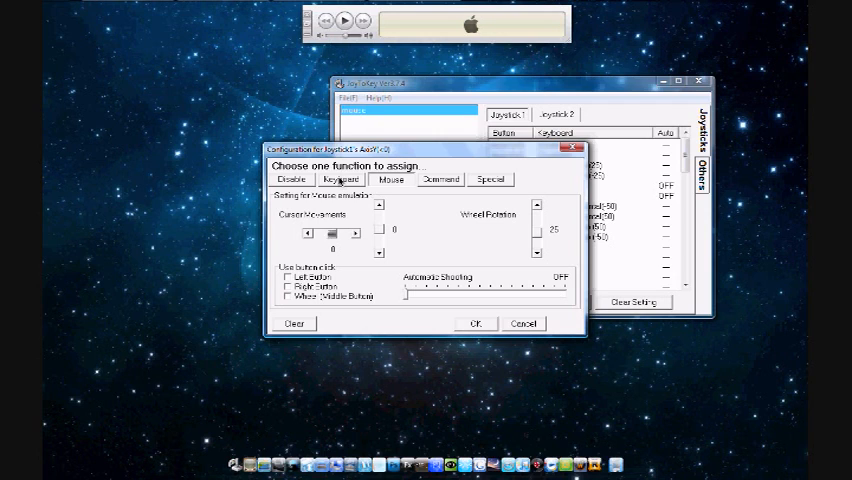
Look at the Keyboard tab, then cancel the AxisY(<0) dialog without changes
{"action": "left_click", "coordinate": [340, 179]}
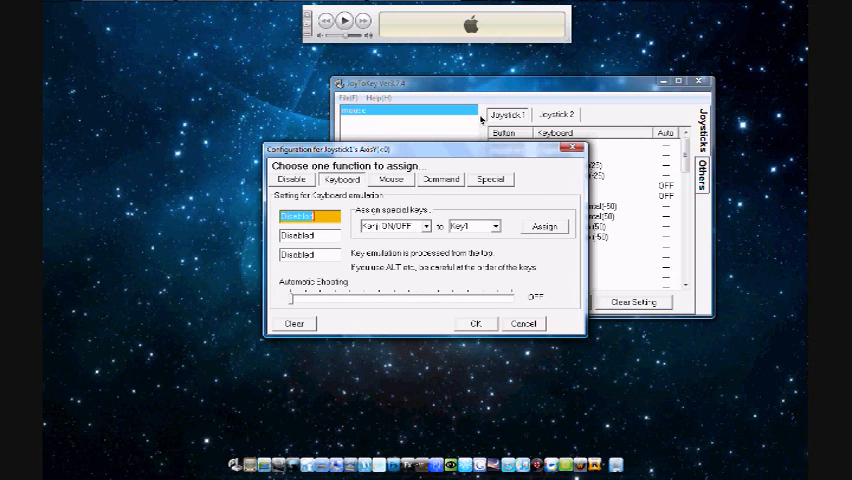
{"action": "left_click", "coordinate": [391, 179]}
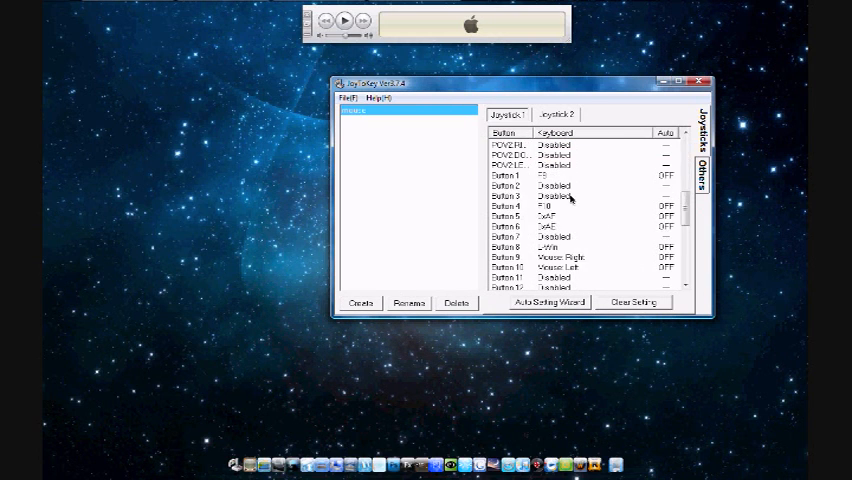
{"action": "mouse_move", "coordinate": [535, 176]}
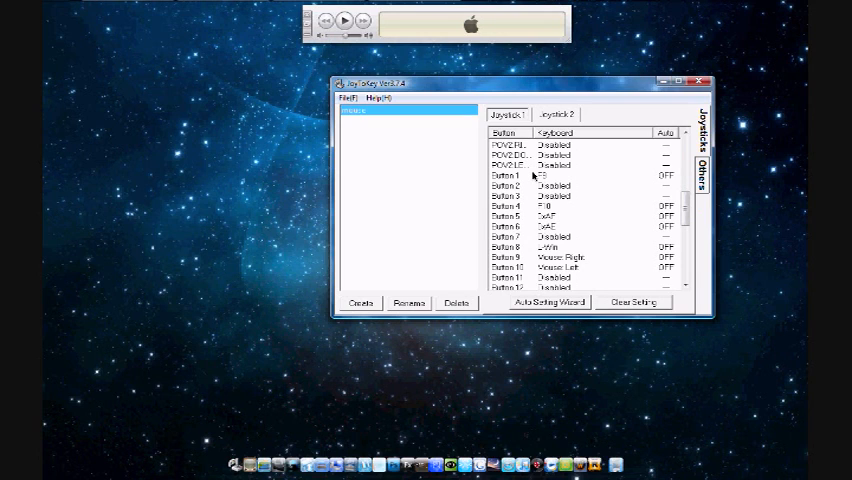
Select Joystick 1's Button 1 and open its Configure this button dialog
{"action": "left_click", "coordinate": [515, 176]}
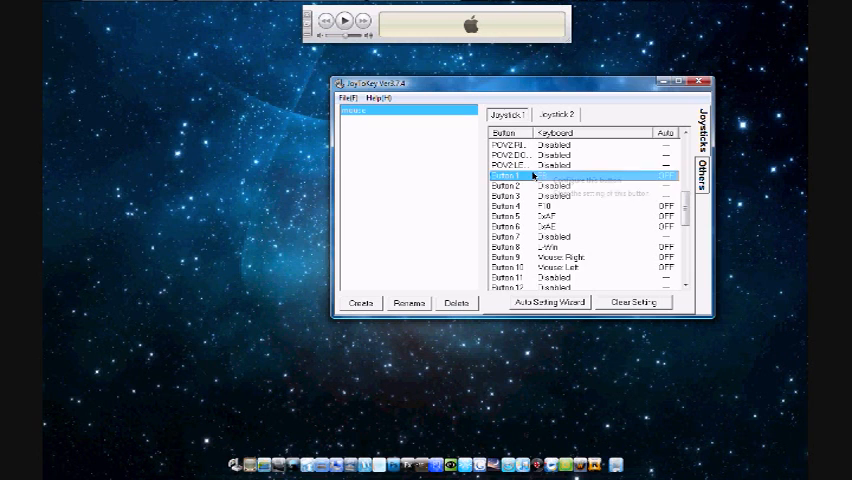
{"action": "right_click", "coordinate": [525, 176]}
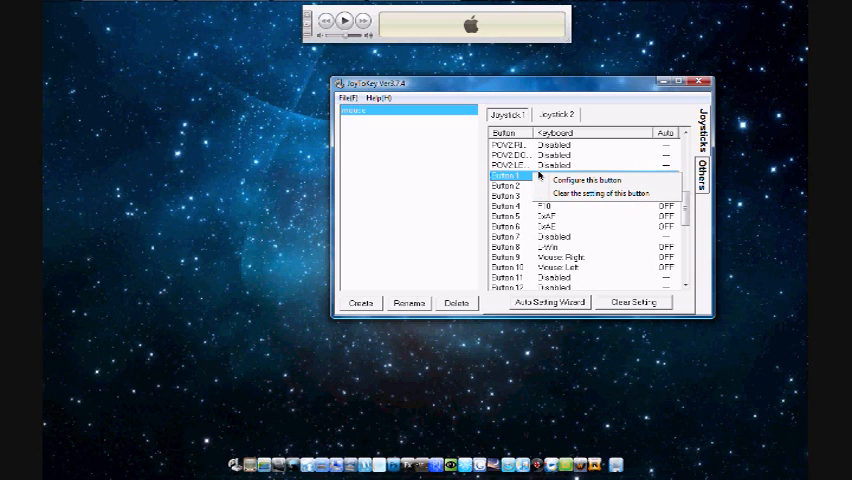
{"action": "left_click", "coordinate": [587, 180]}
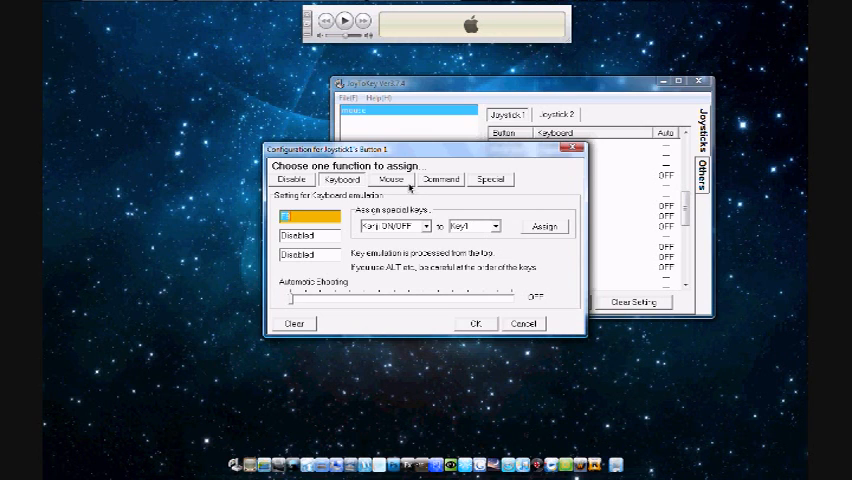
Clear Button 1's assigned keyboard key so the button becomes Disabled
{"action": "left_click", "coordinate": [391, 179]}
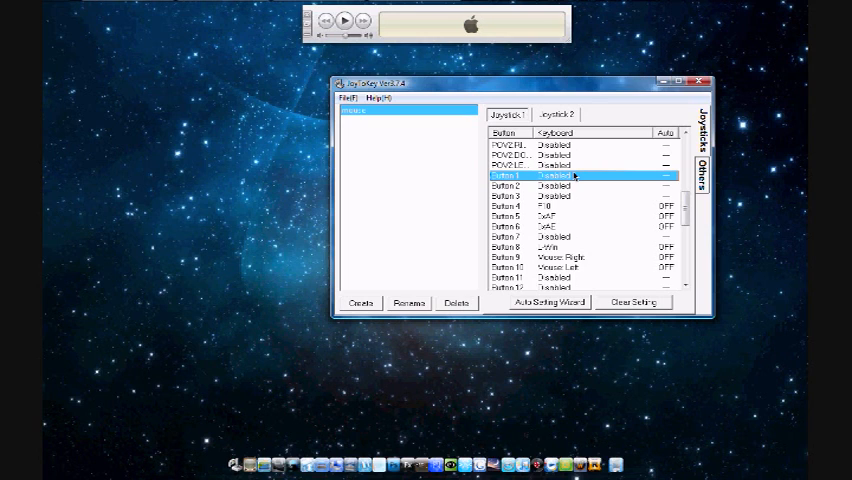
{"action": "mouse_move", "coordinate": [398, 221]}
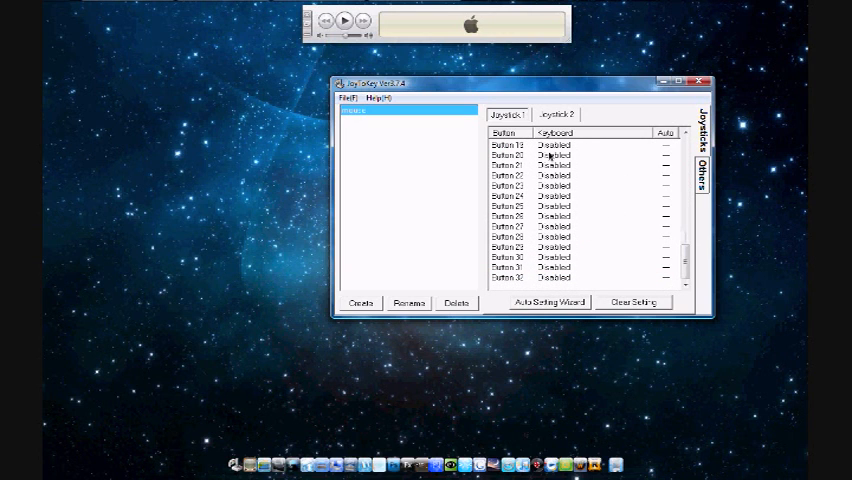
{"action": "mouse_move", "coordinate": [435, 252]}
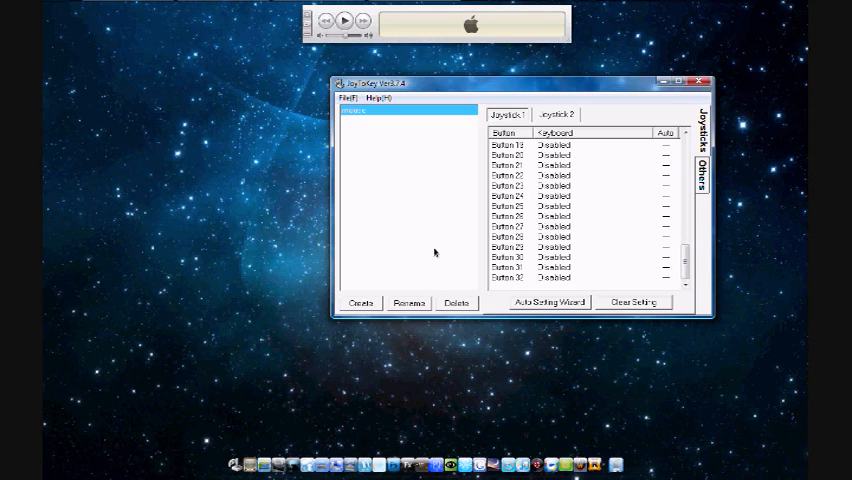
{"action": "mouse_move", "coordinate": [268, 162]}
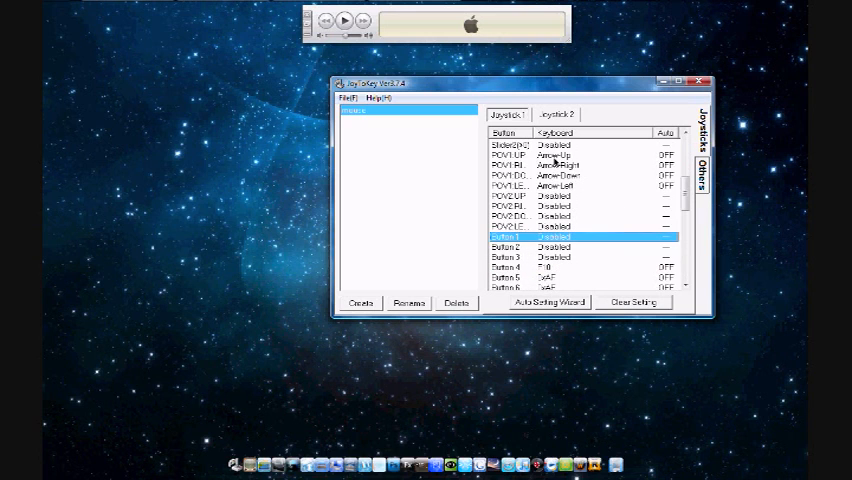
{"action": "scroll", "scroll_direction": "down", "scroll_amount": 3}
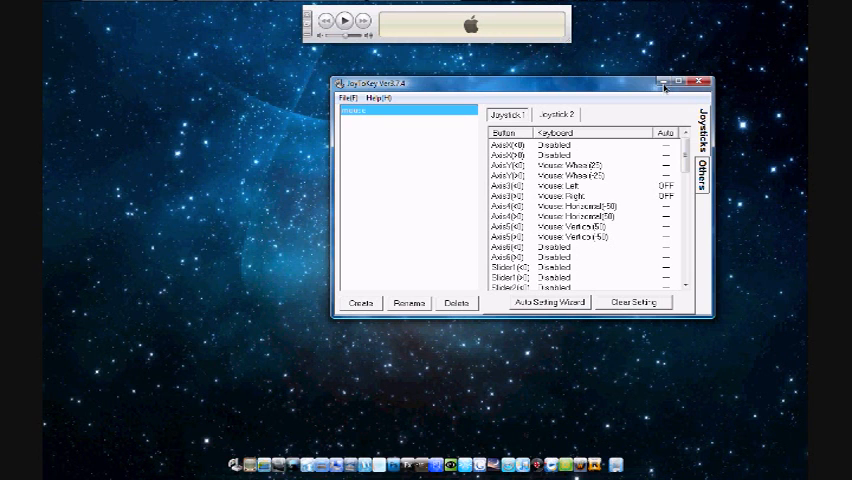
{"action": "mouse_move", "coordinate": [662, 82]}
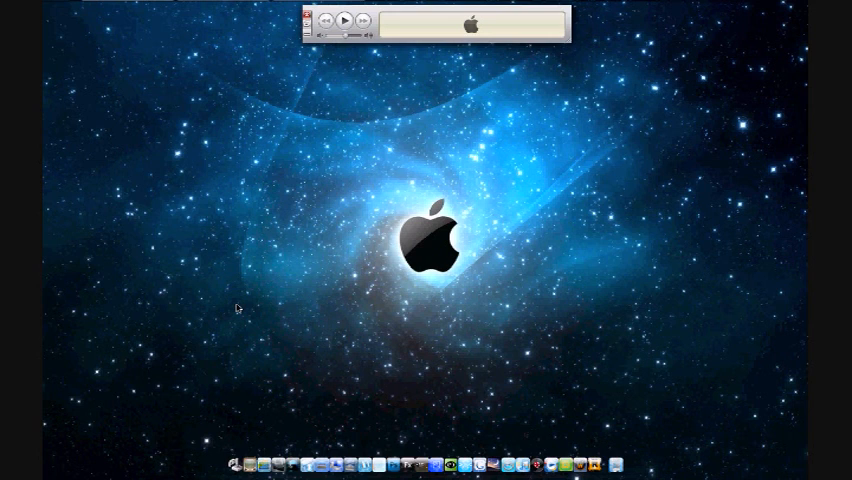
{"action": "mouse_move", "coordinate": [622, 216]}
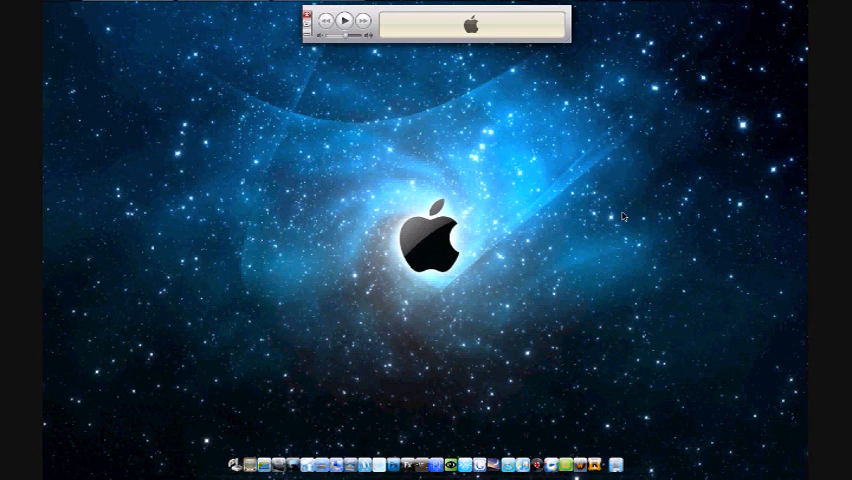
{"action": "mouse_move", "coordinate": [345, 207]}
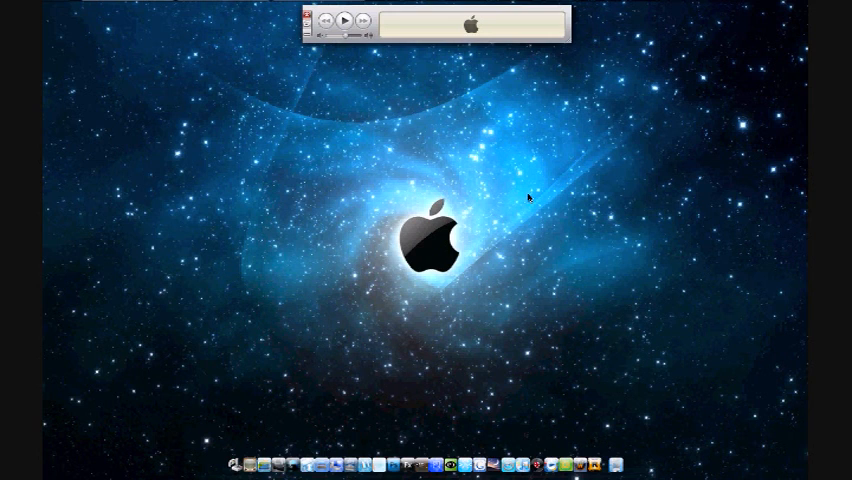
{"action": "mouse_move", "coordinate": [473, 240]}
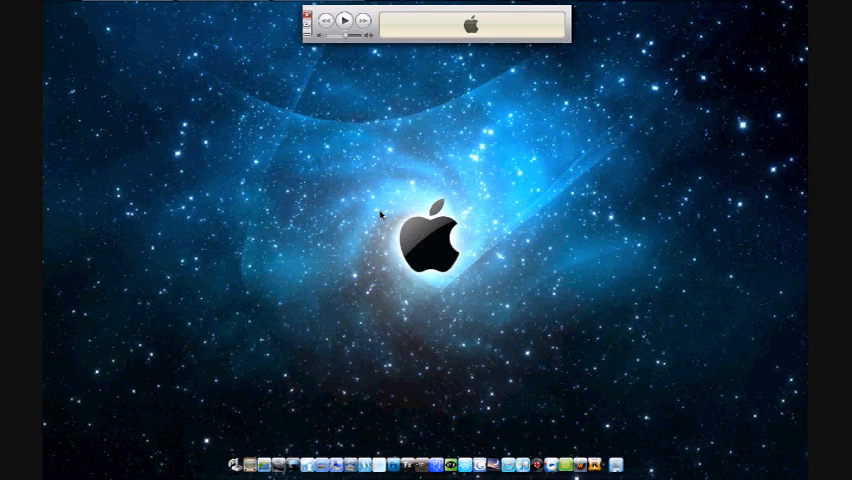
{"action": "mouse_move", "coordinate": [480, 260]}
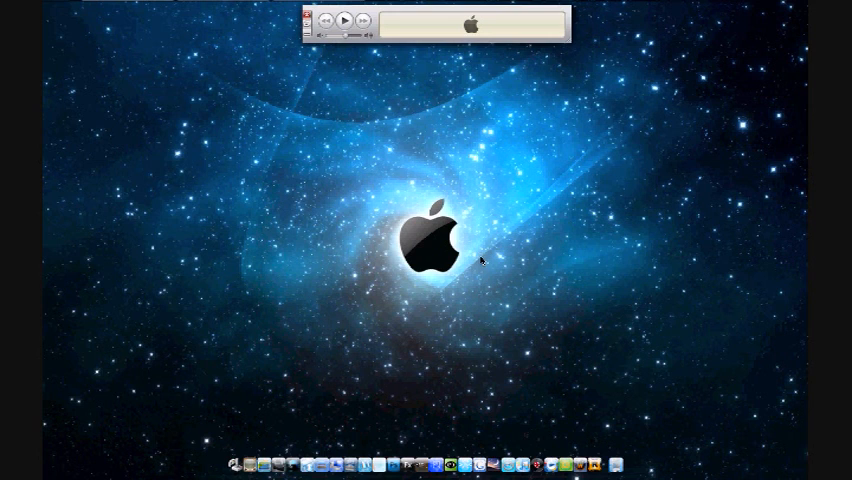
{"action": "mouse_move", "coordinate": [383, 271]}
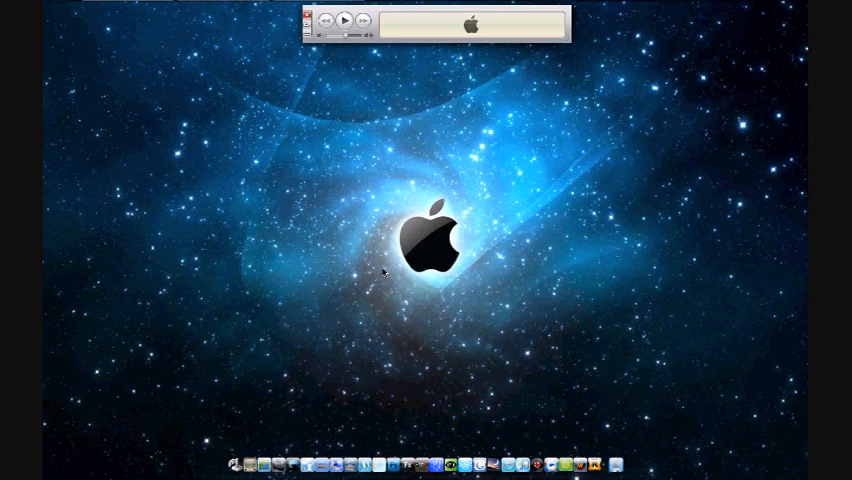
{"action": "mouse_move", "coordinate": [481, 179]}
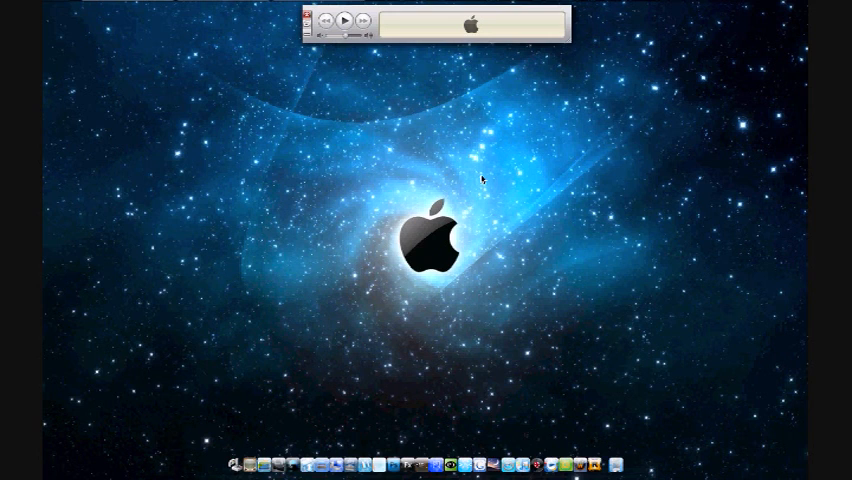
{"action": "mouse_move", "coordinate": [318, 143]}
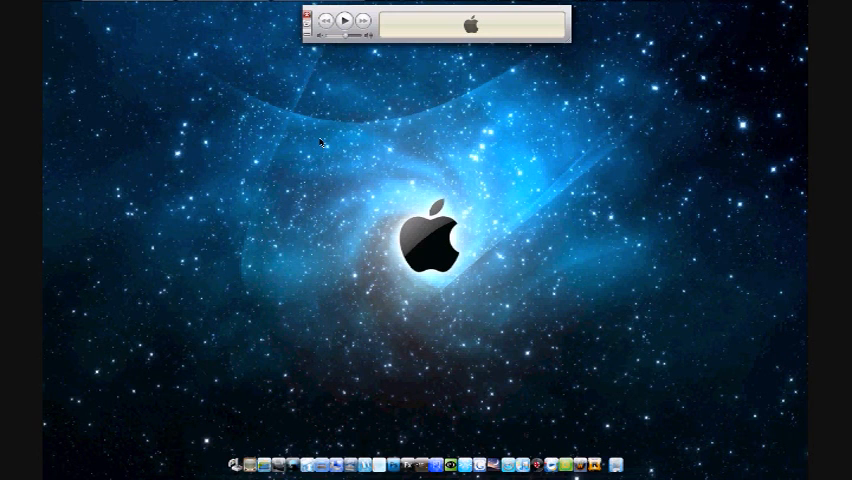
{"action": "mouse_move", "coordinate": [433, 291]}
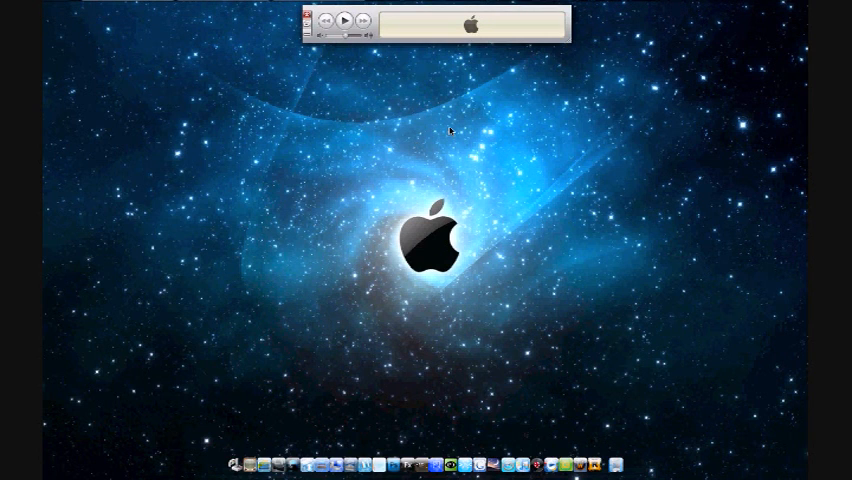
{"action": "mouse_move", "coordinate": [242, 68]}
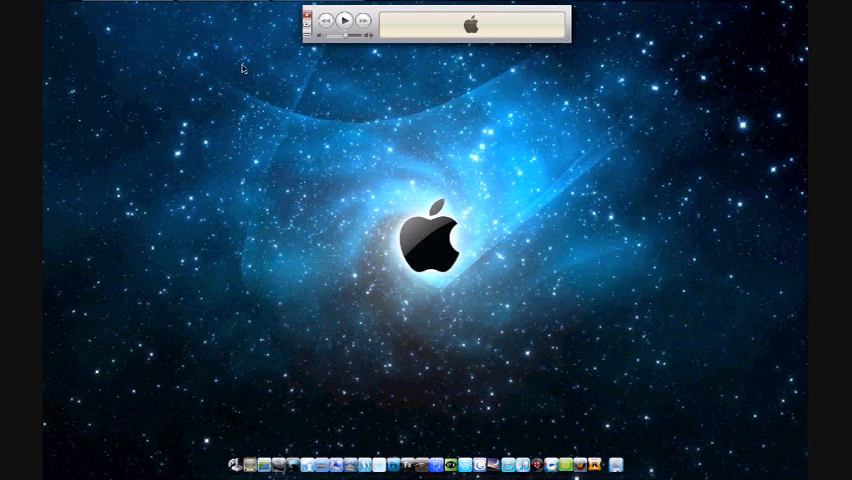